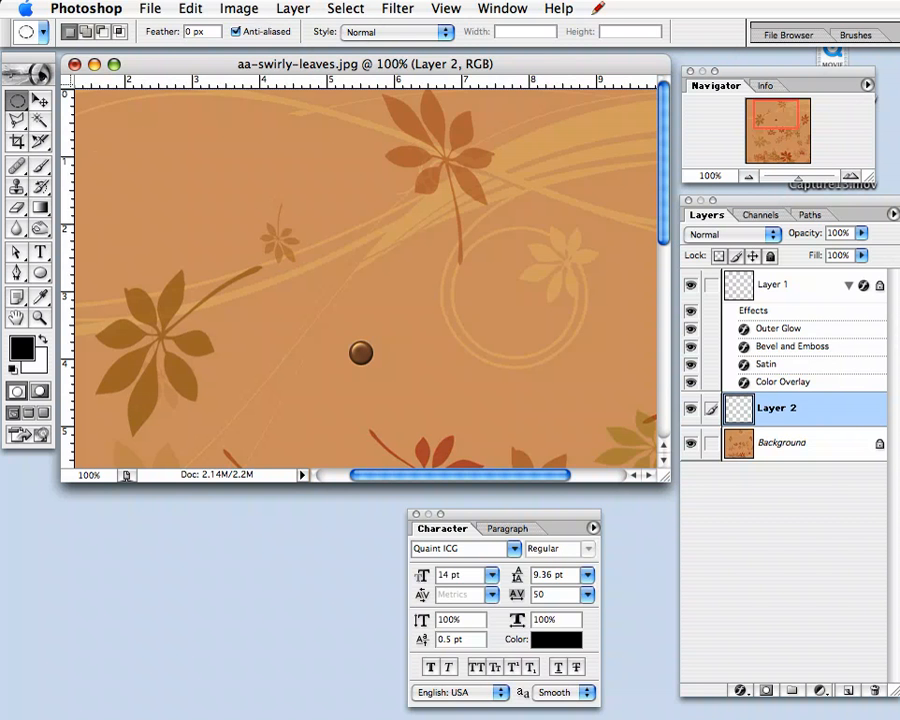
# Delete a circular selection from the brad's center on Layer 1 so the background shows through
pyautogui.click(775, 284)
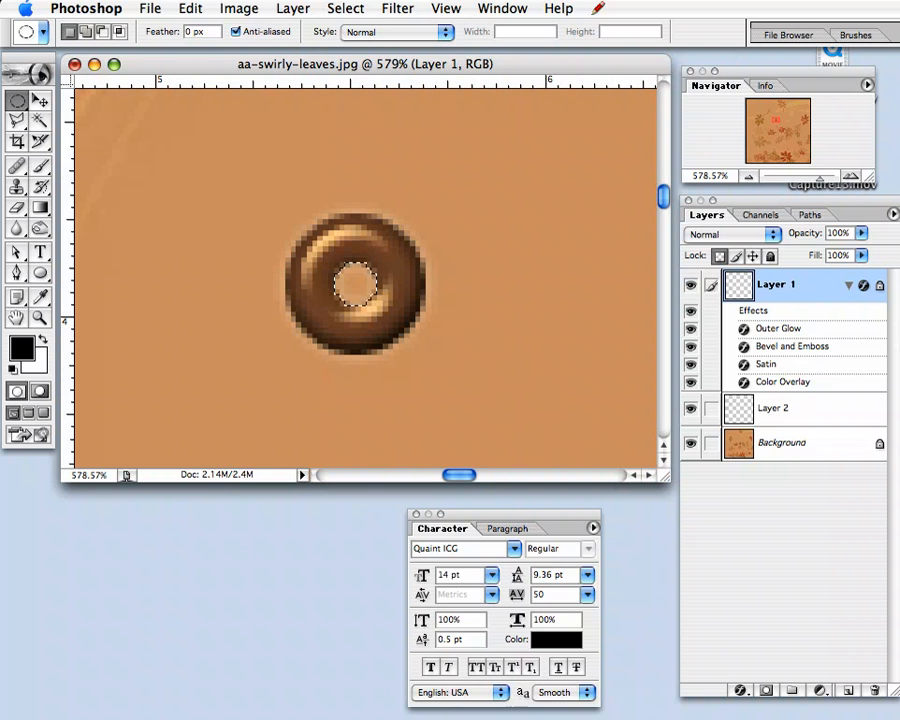
pyautogui.click(776, 409)
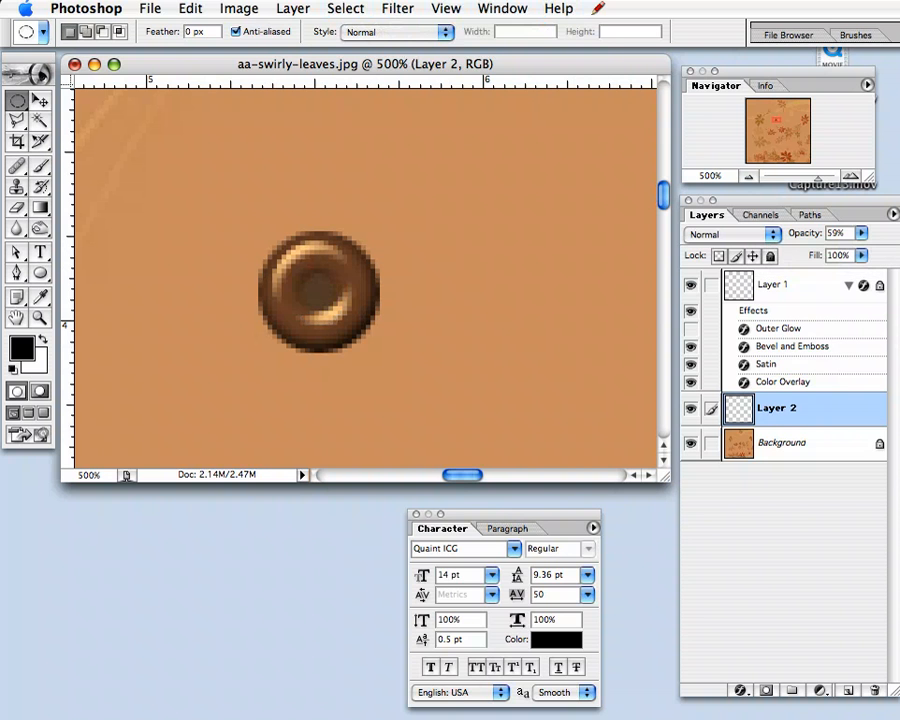
# Set Layer 2 opacity to 59% and hide the Outer Glow effect
pyautogui.click(444, 8)
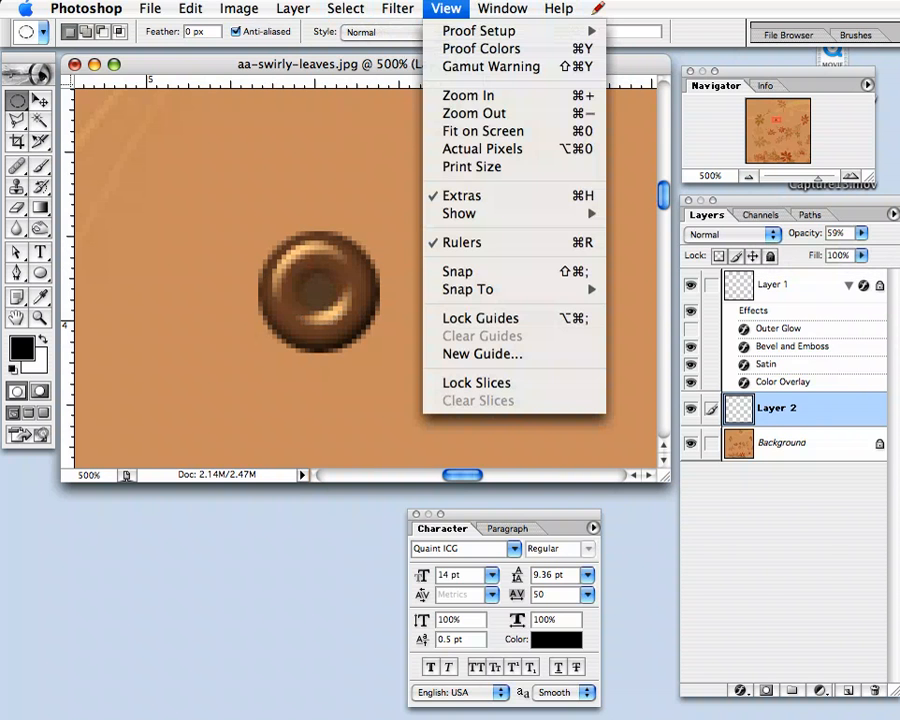